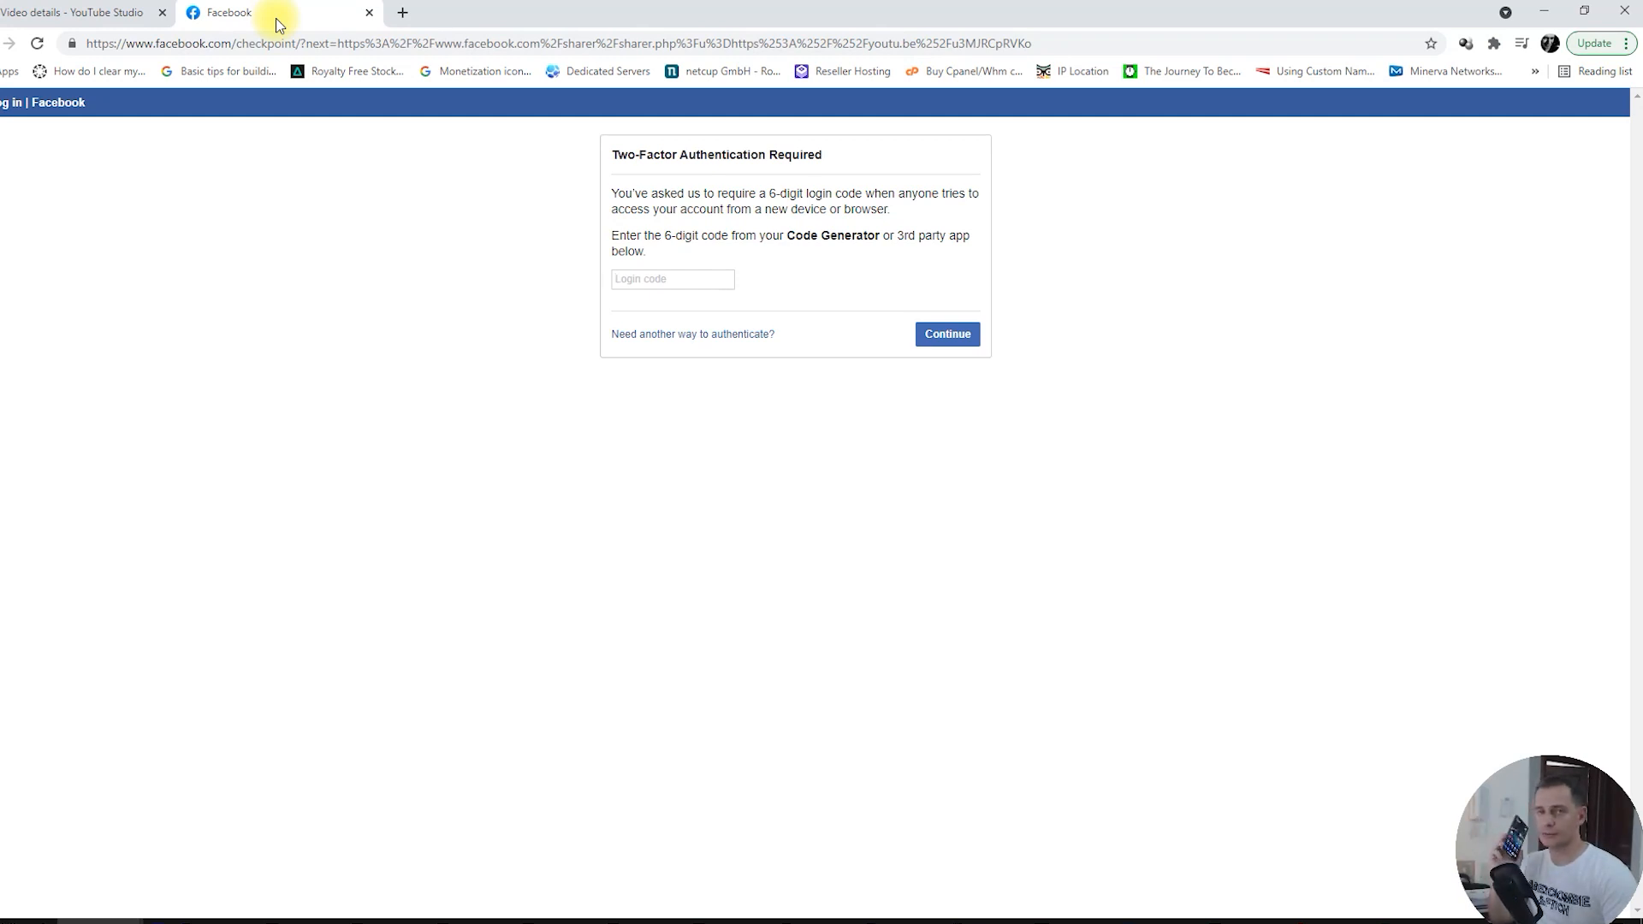
- Focus the Facebook login-code page while the phone shows the Facebook app feed
{"action": "left_click", "coordinate": [671, 279]}
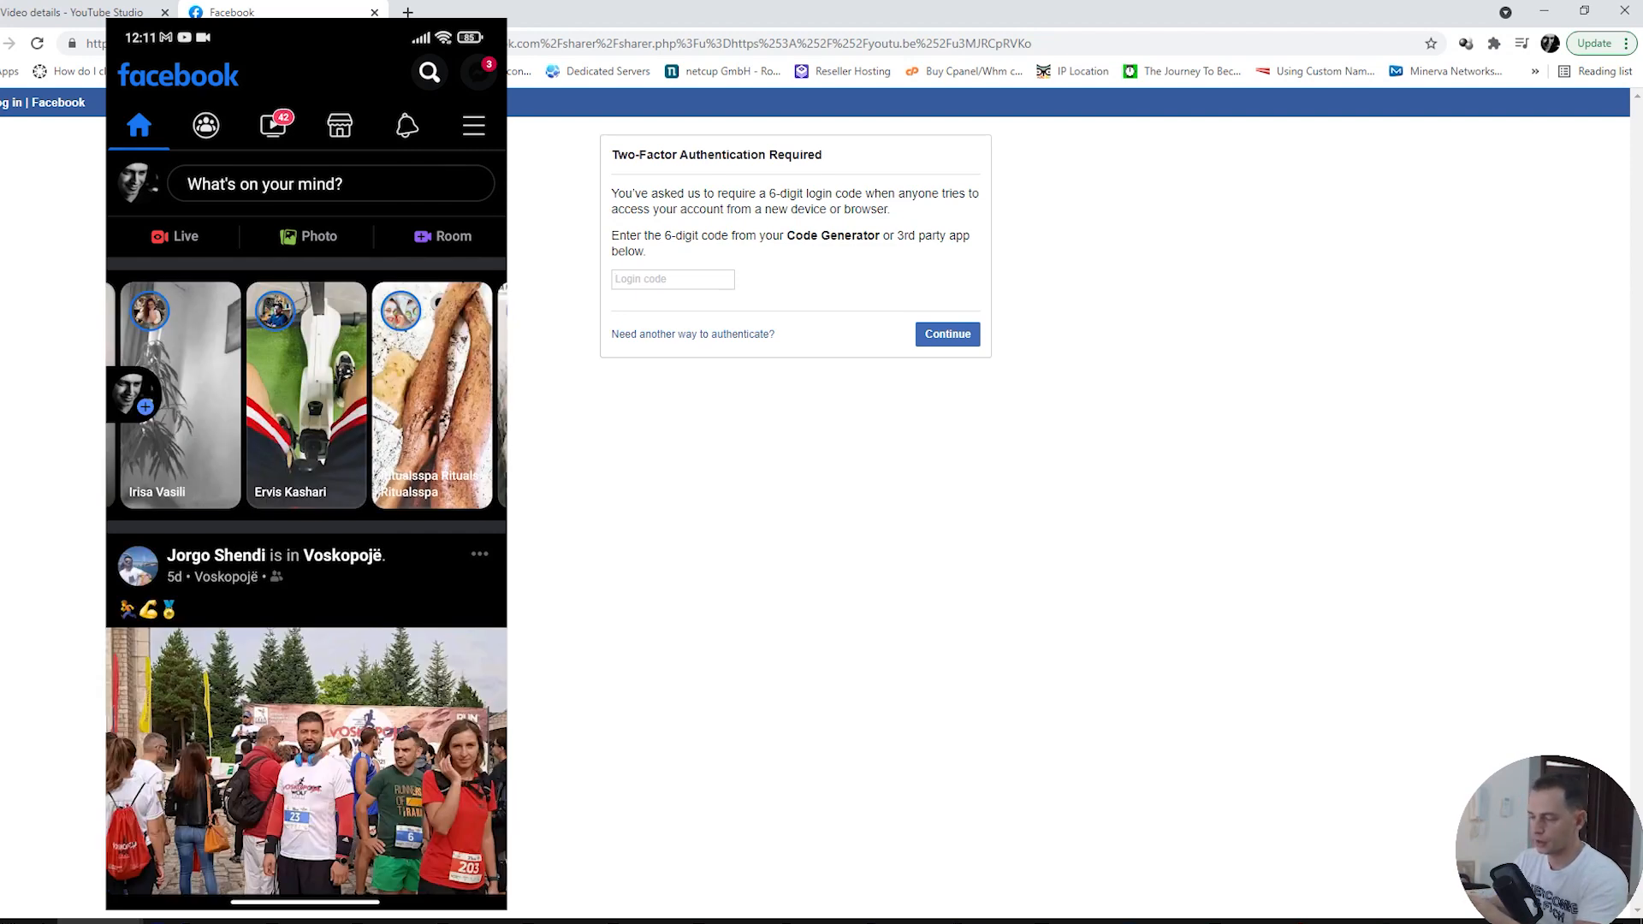
{"action": "left_click", "coordinate": [472, 126]}
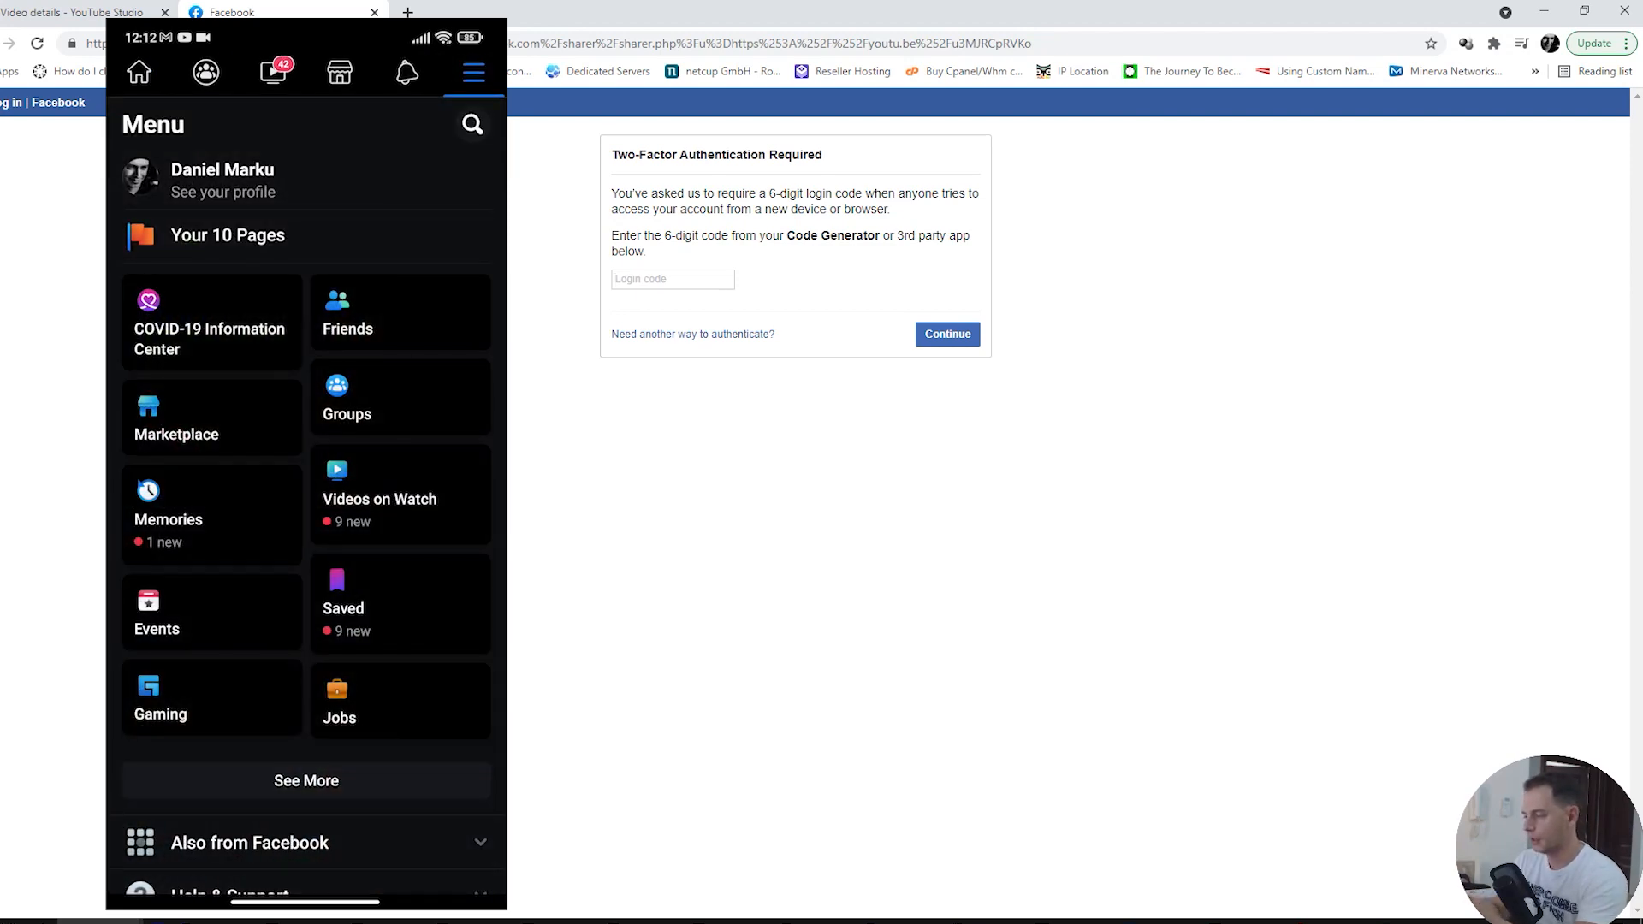
{"action": "scroll", "scroll_direction": "down", "scroll_amount": 3}
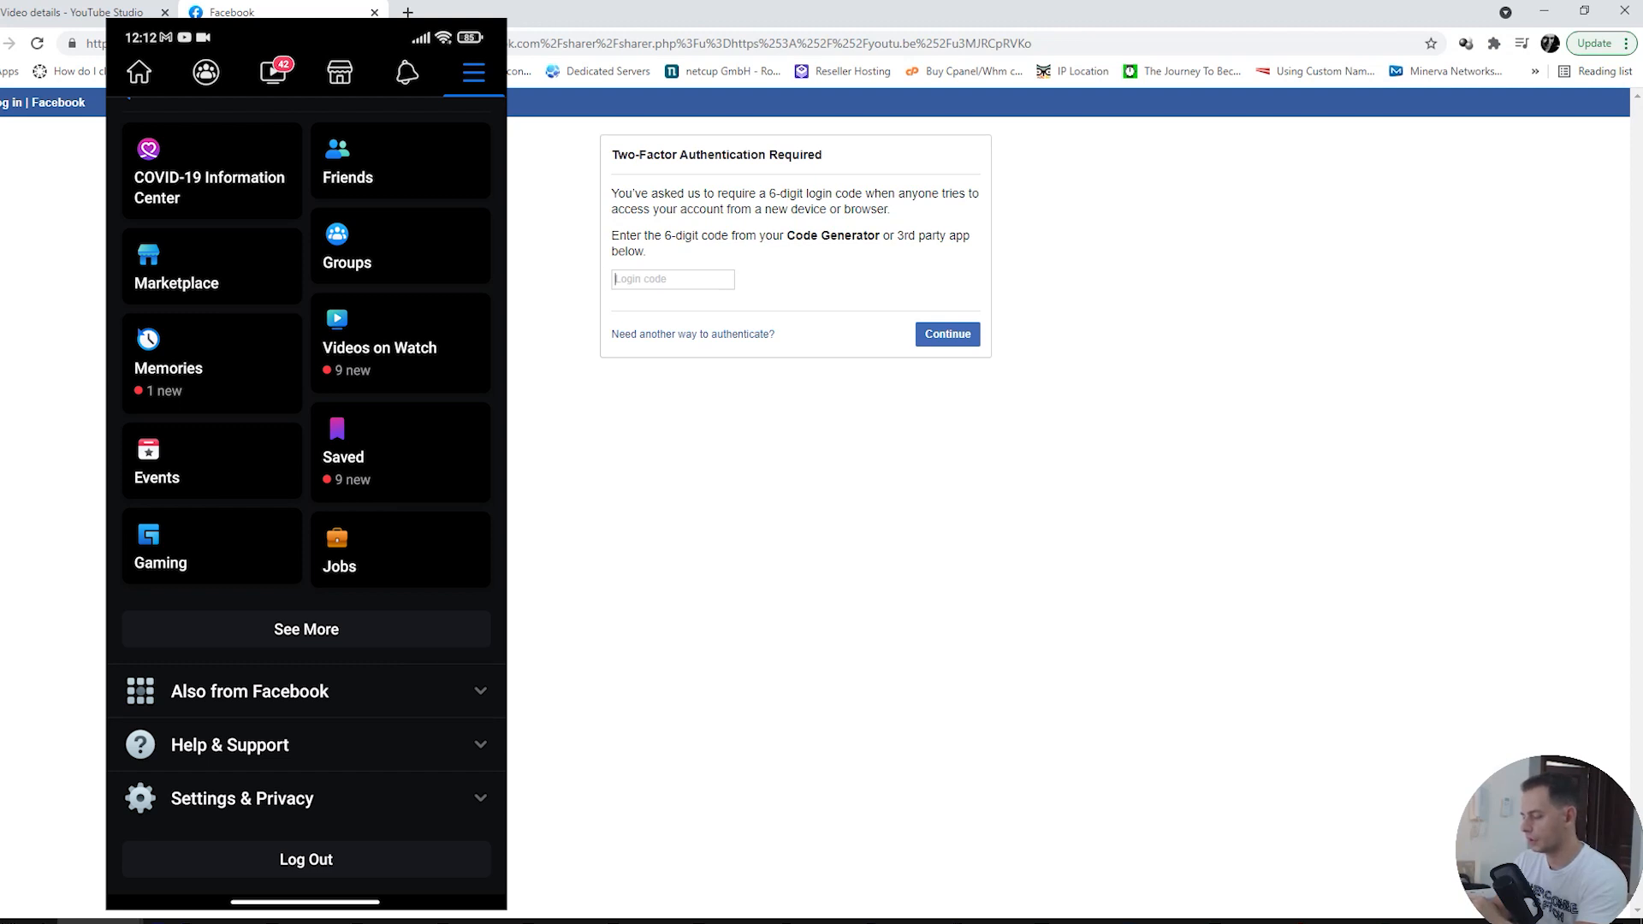
{"action": "left_click", "coordinate": [242, 797]}
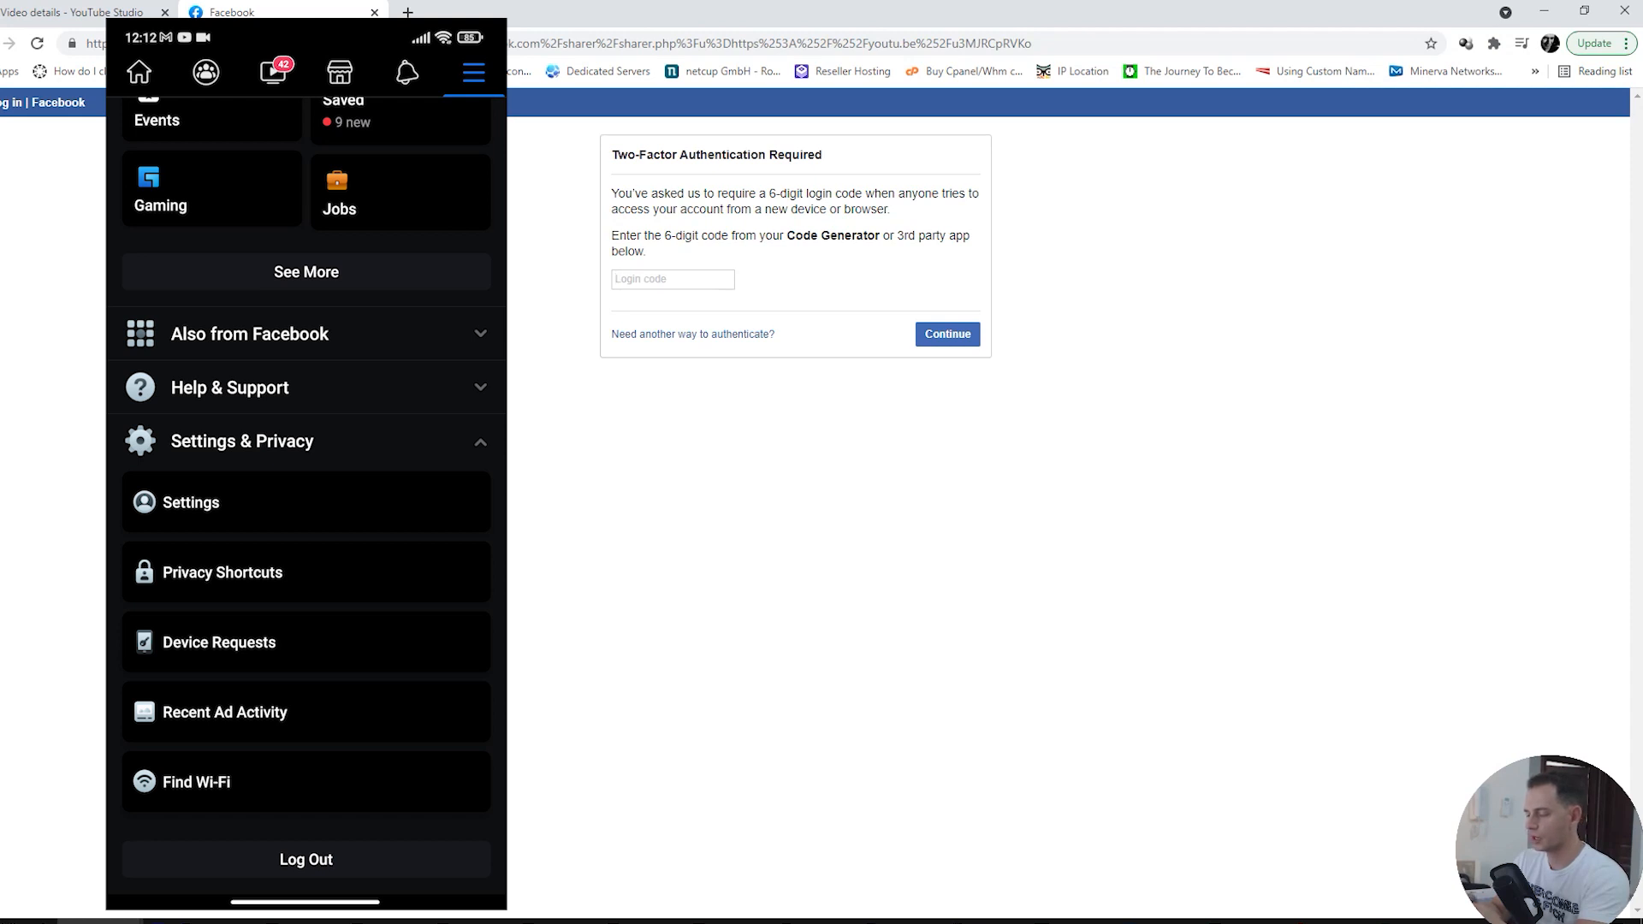
{"action": "left_click", "coordinate": [190, 502]}
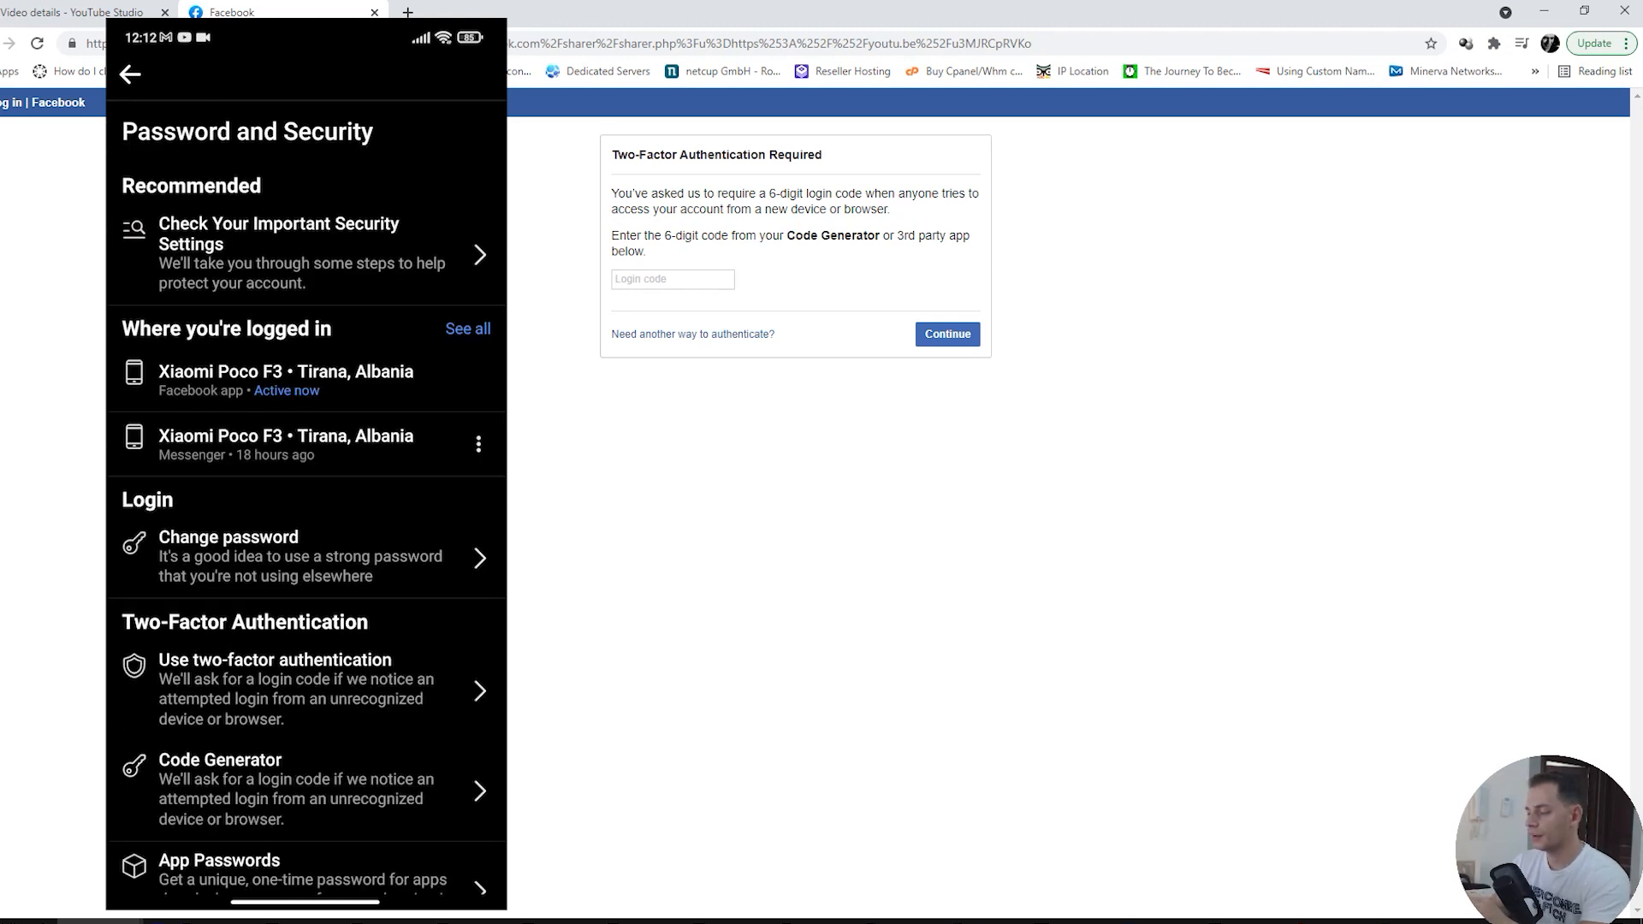
{"action": "scroll", "scroll_direction": "down", "scroll_amount": 3}
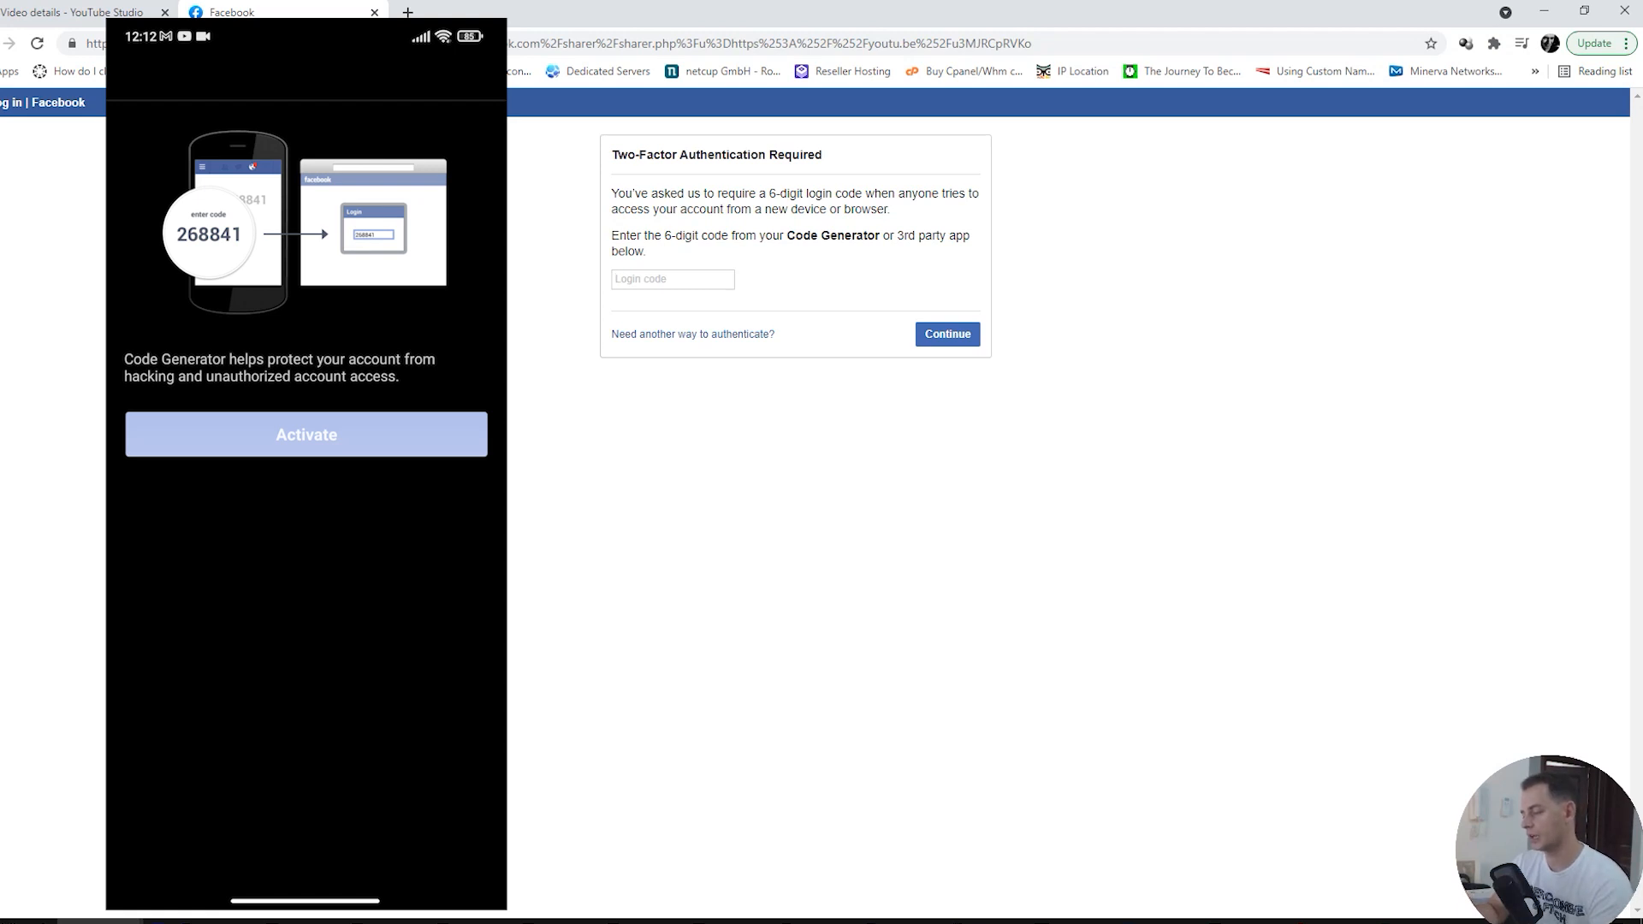
{"action": "left_click", "coordinate": [306, 434]}
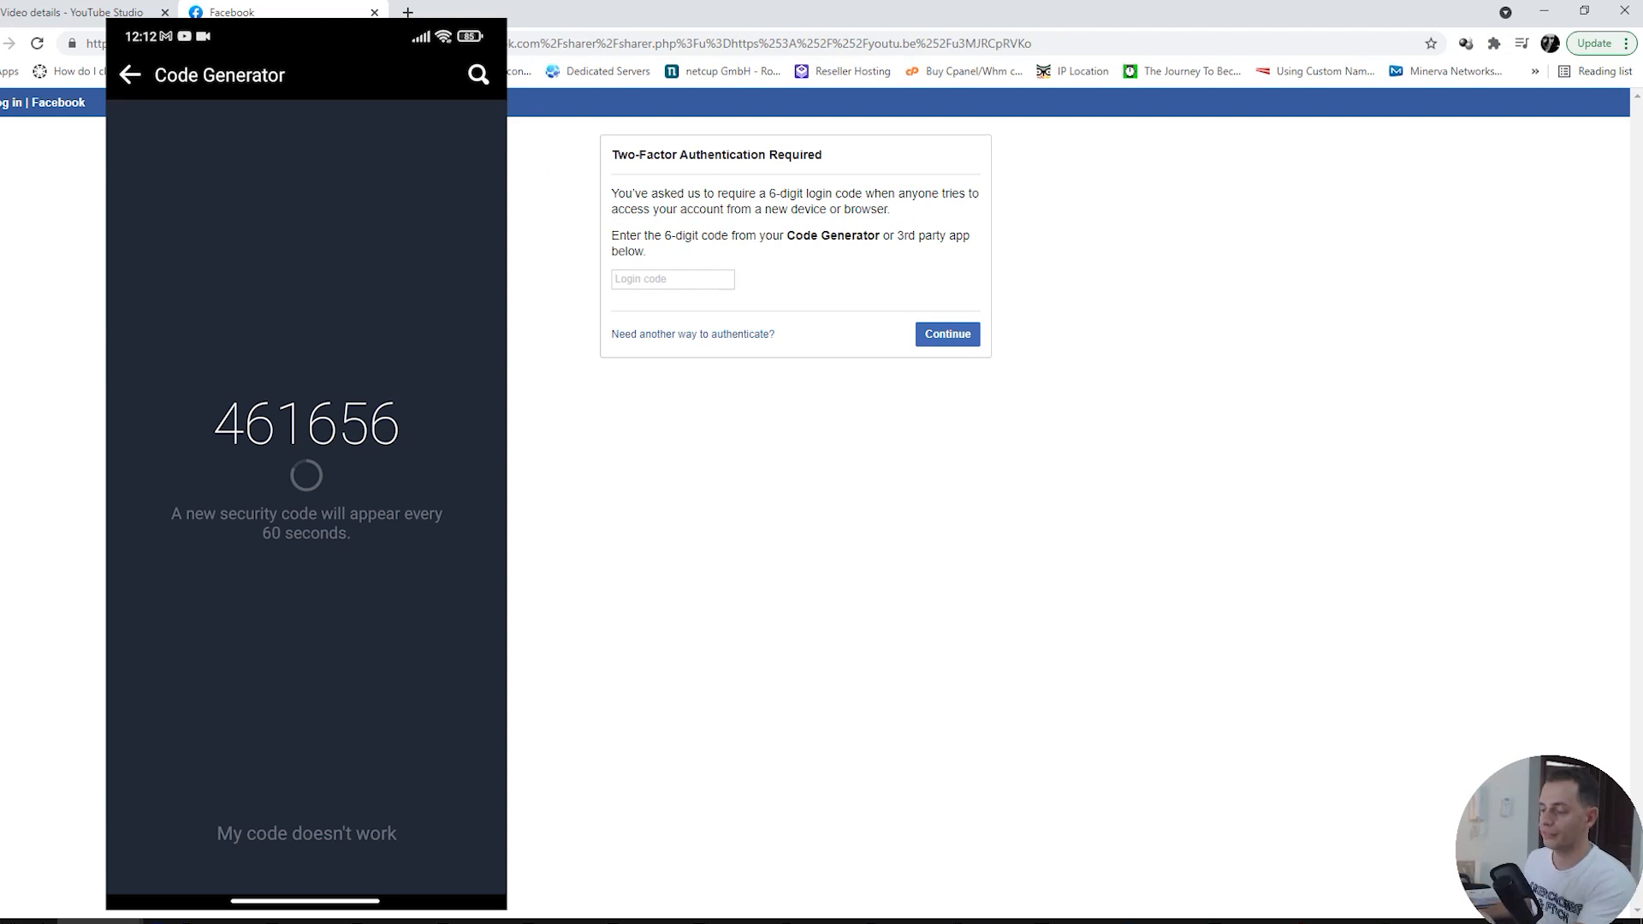
{"action": "left_click", "coordinate": [671, 279]}
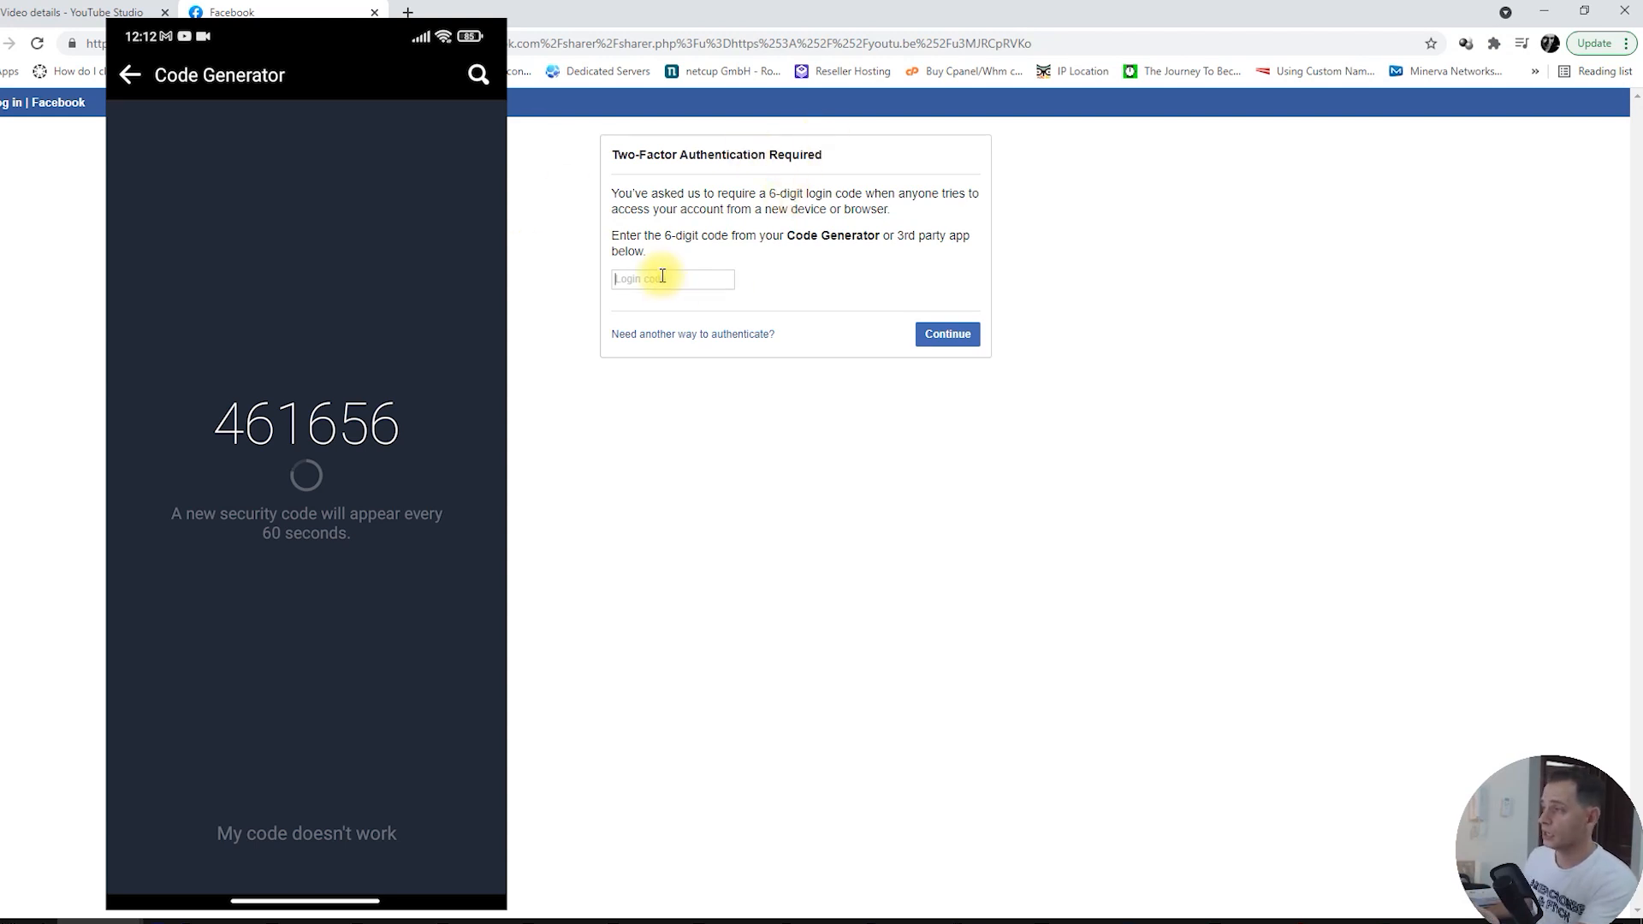
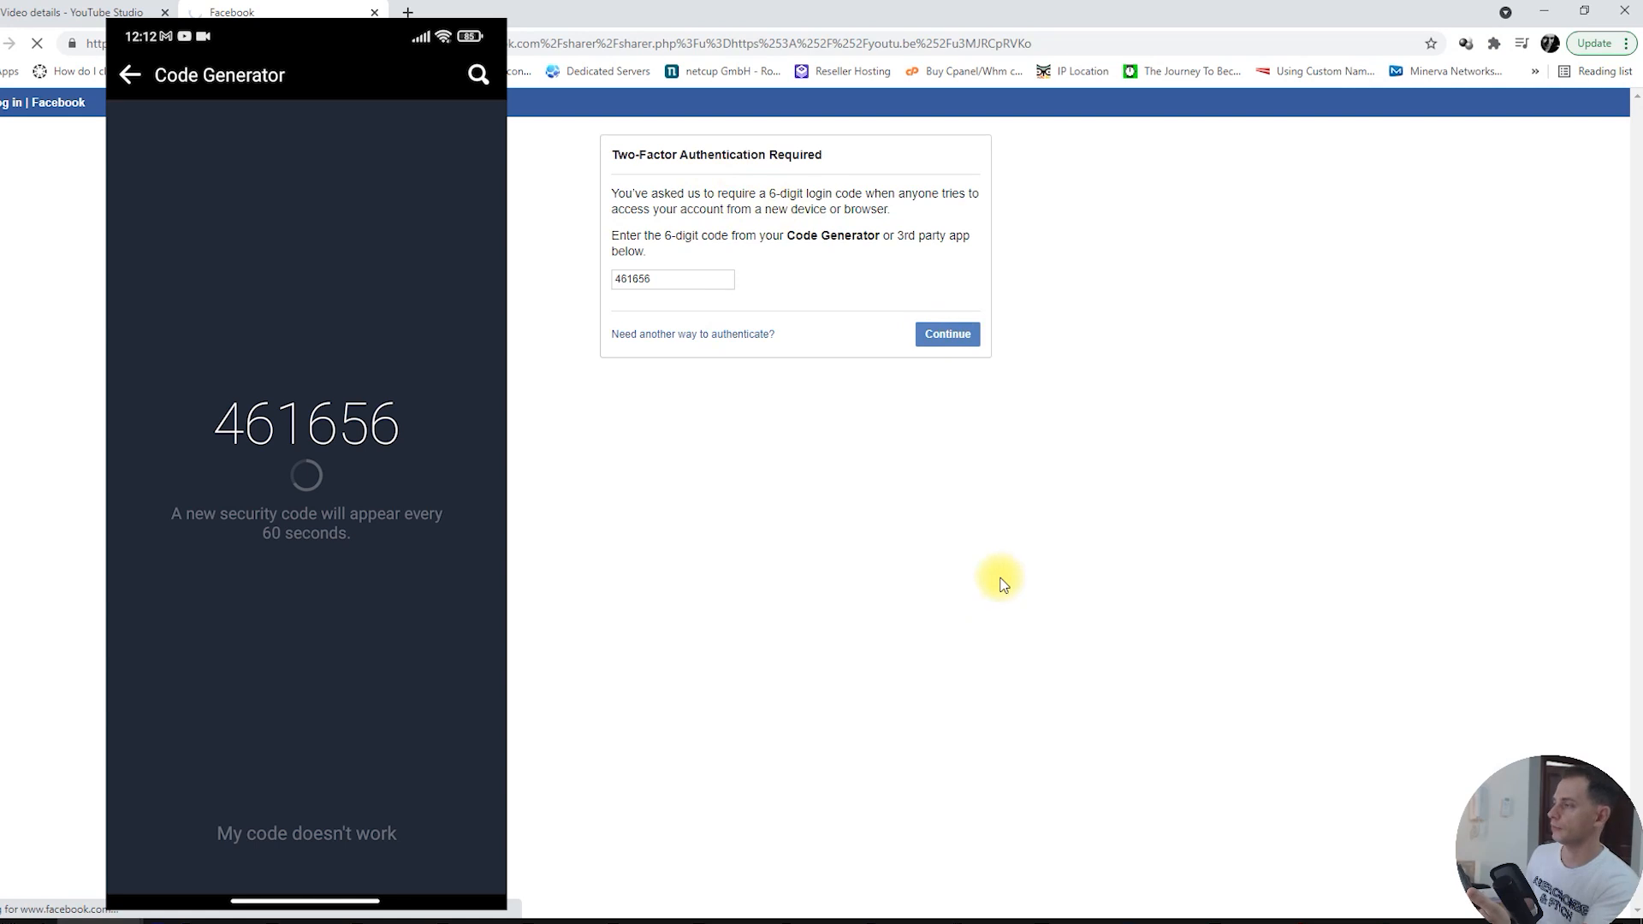
{"action": "left_click", "coordinate": [944, 332]}
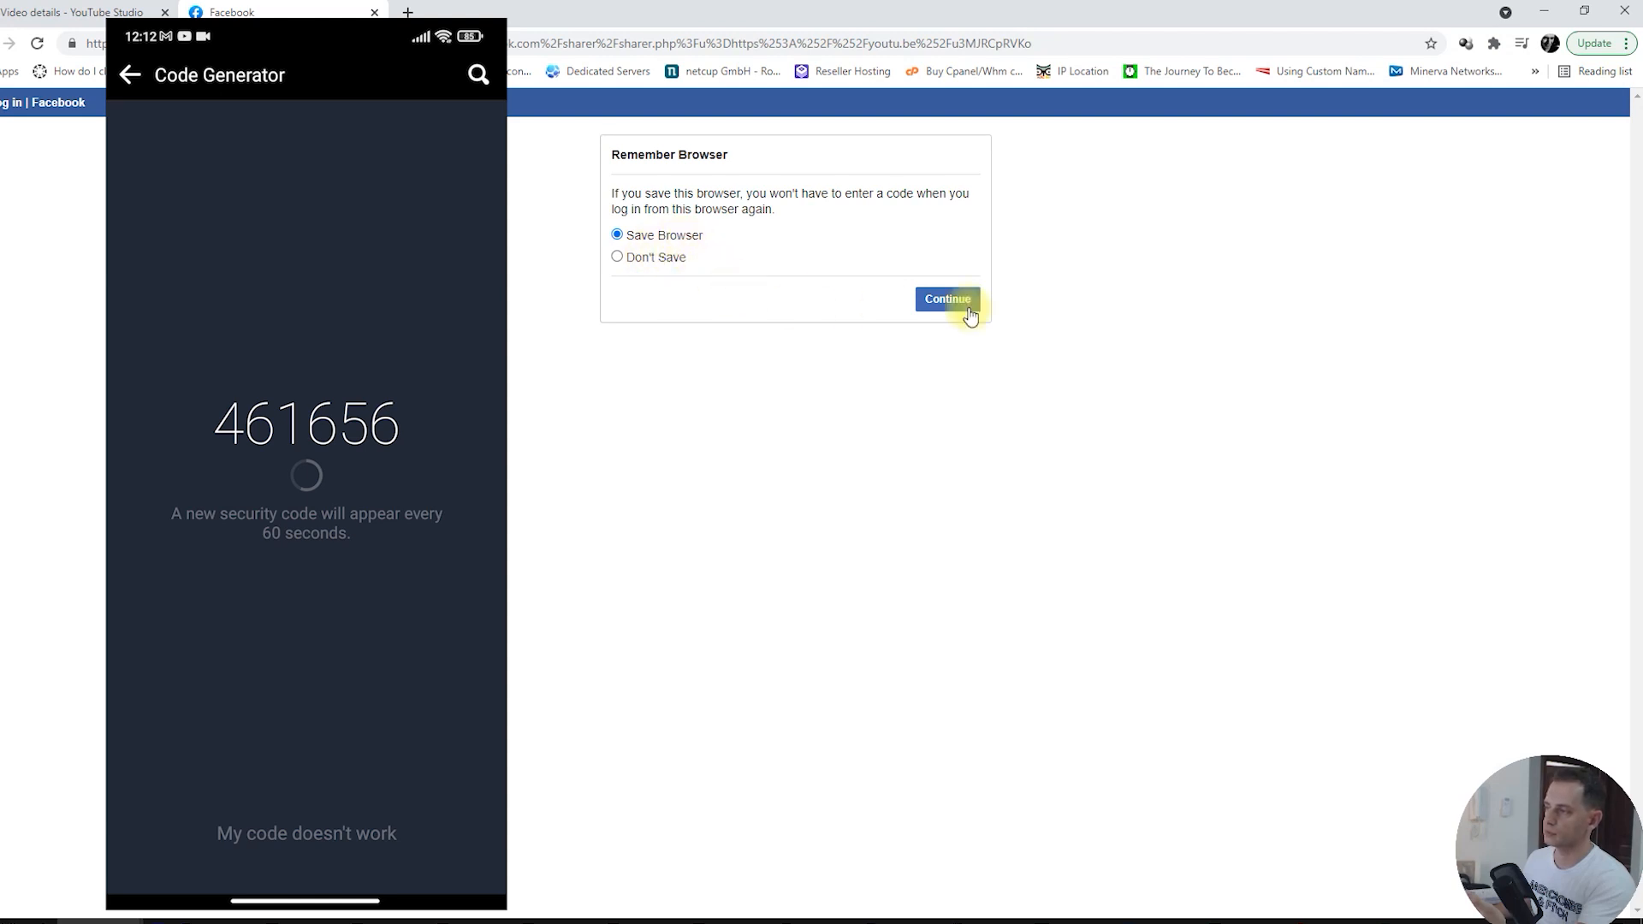
- Save this browser to finish login, then return the phone from the login-alert email to the inbox
{"action": "left_click", "coordinate": [945, 299]}
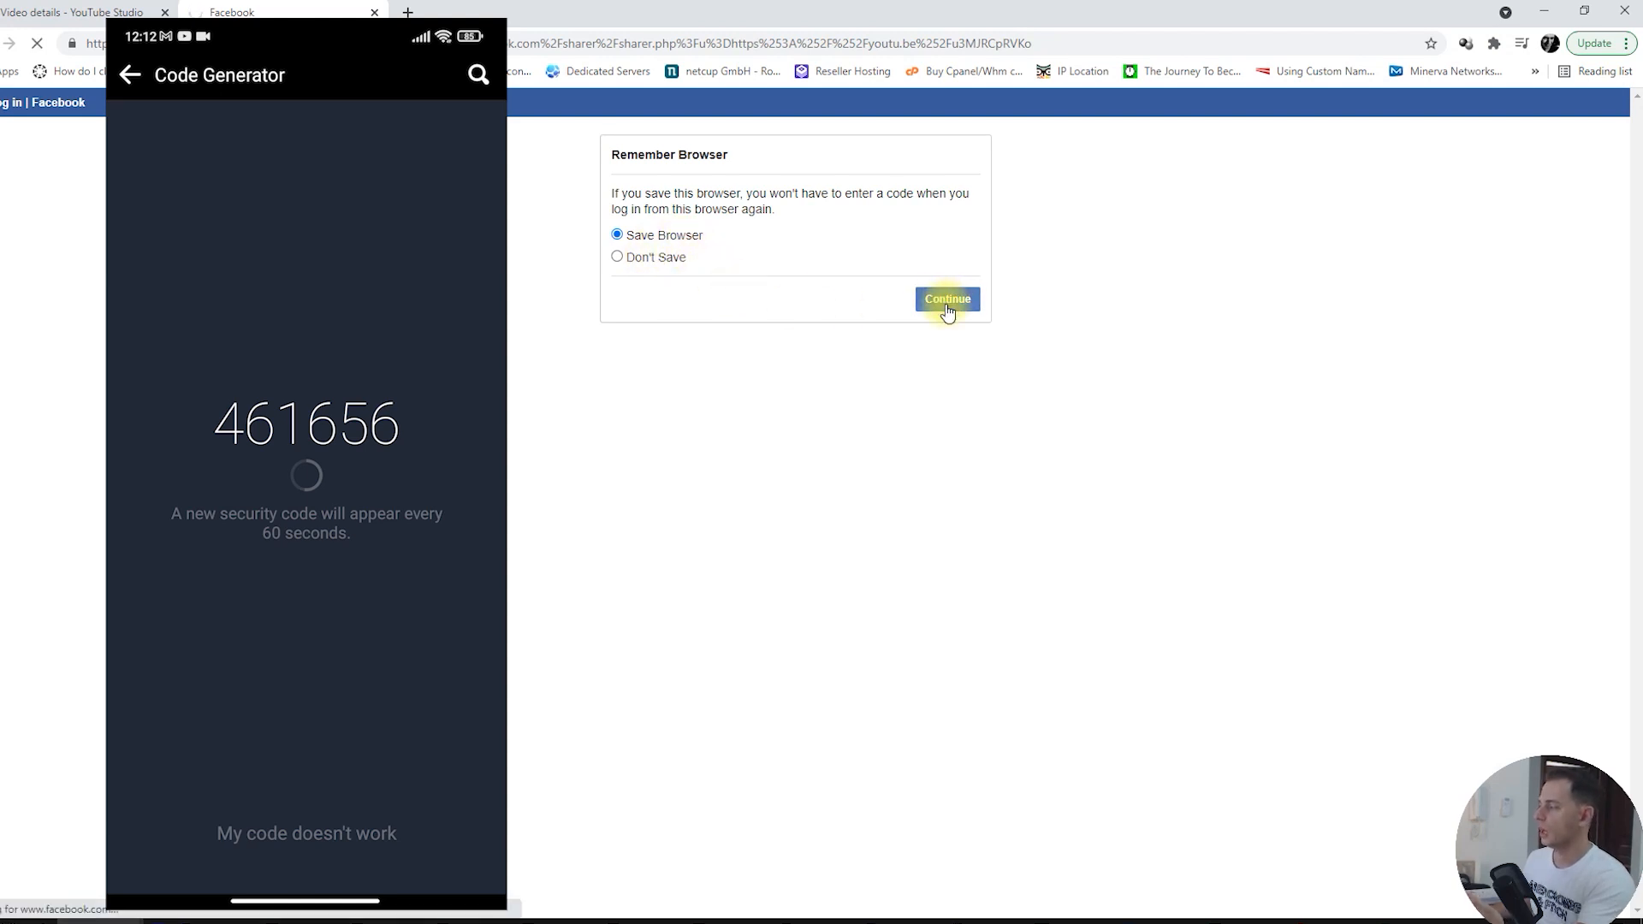
{"action": "mouse_move", "coordinate": [746, 451]}
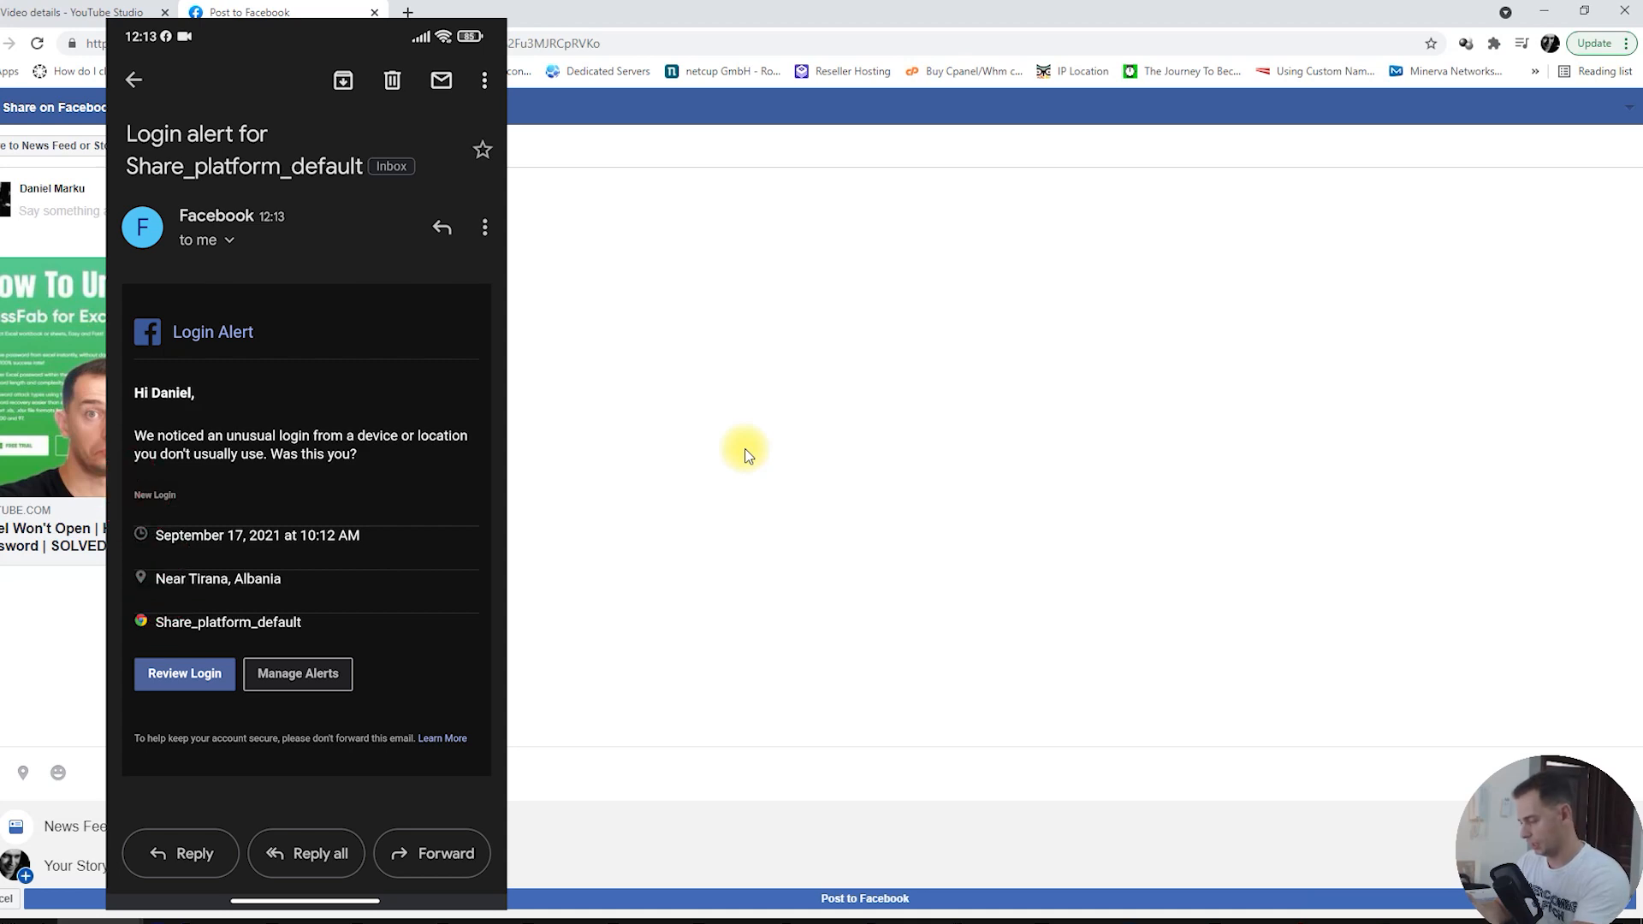
{"action": "left_click", "coordinate": [135, 79]}
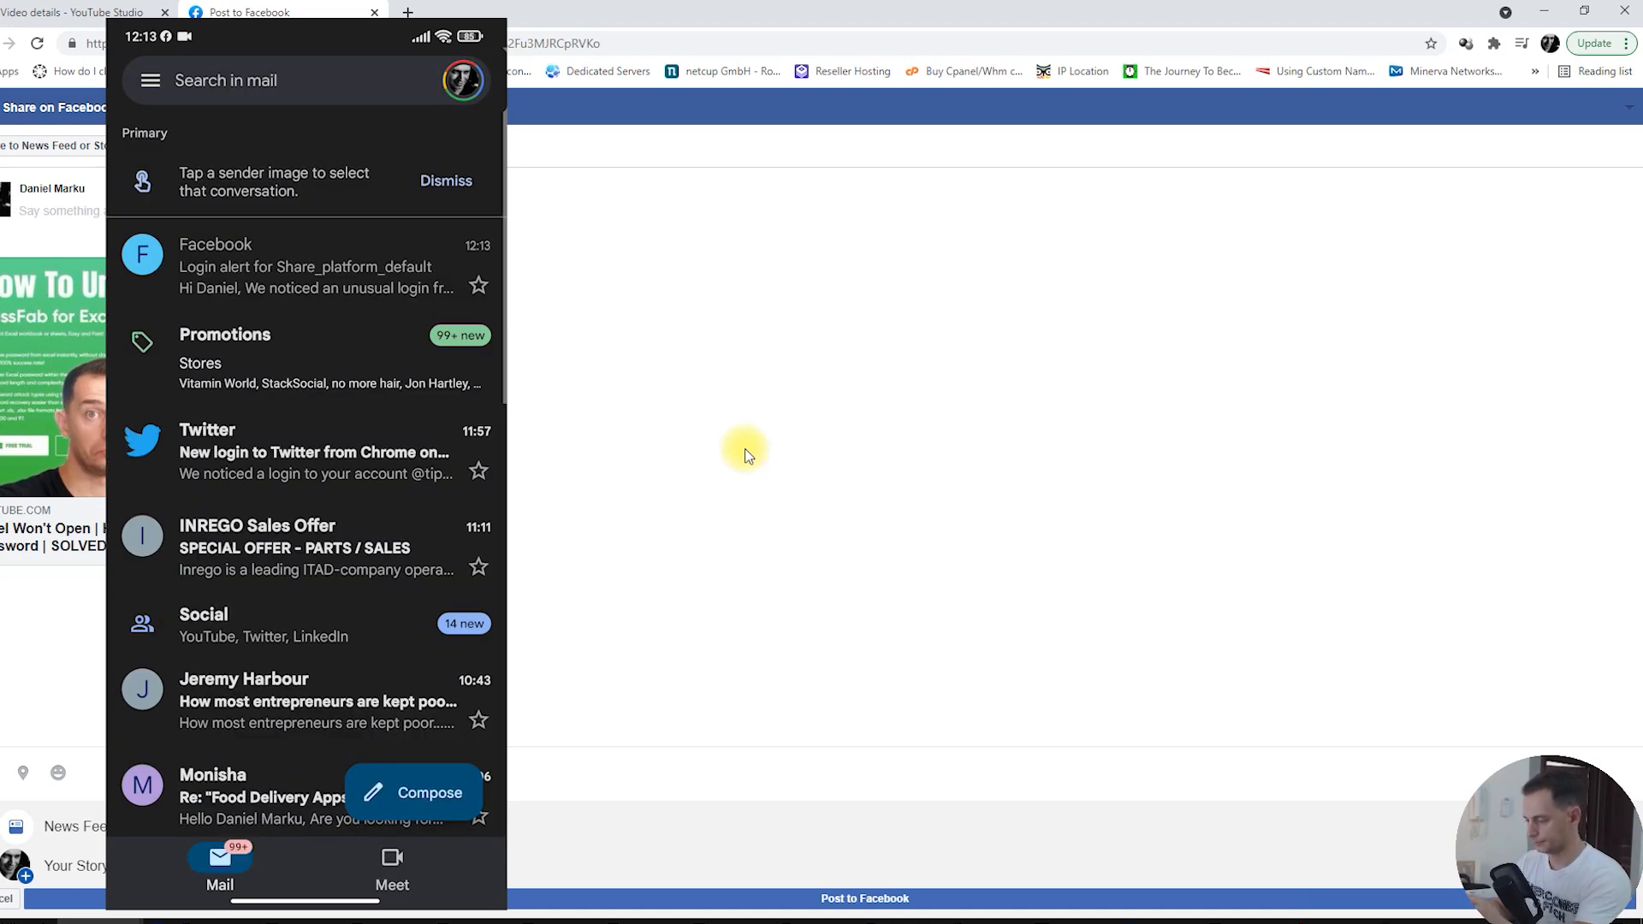